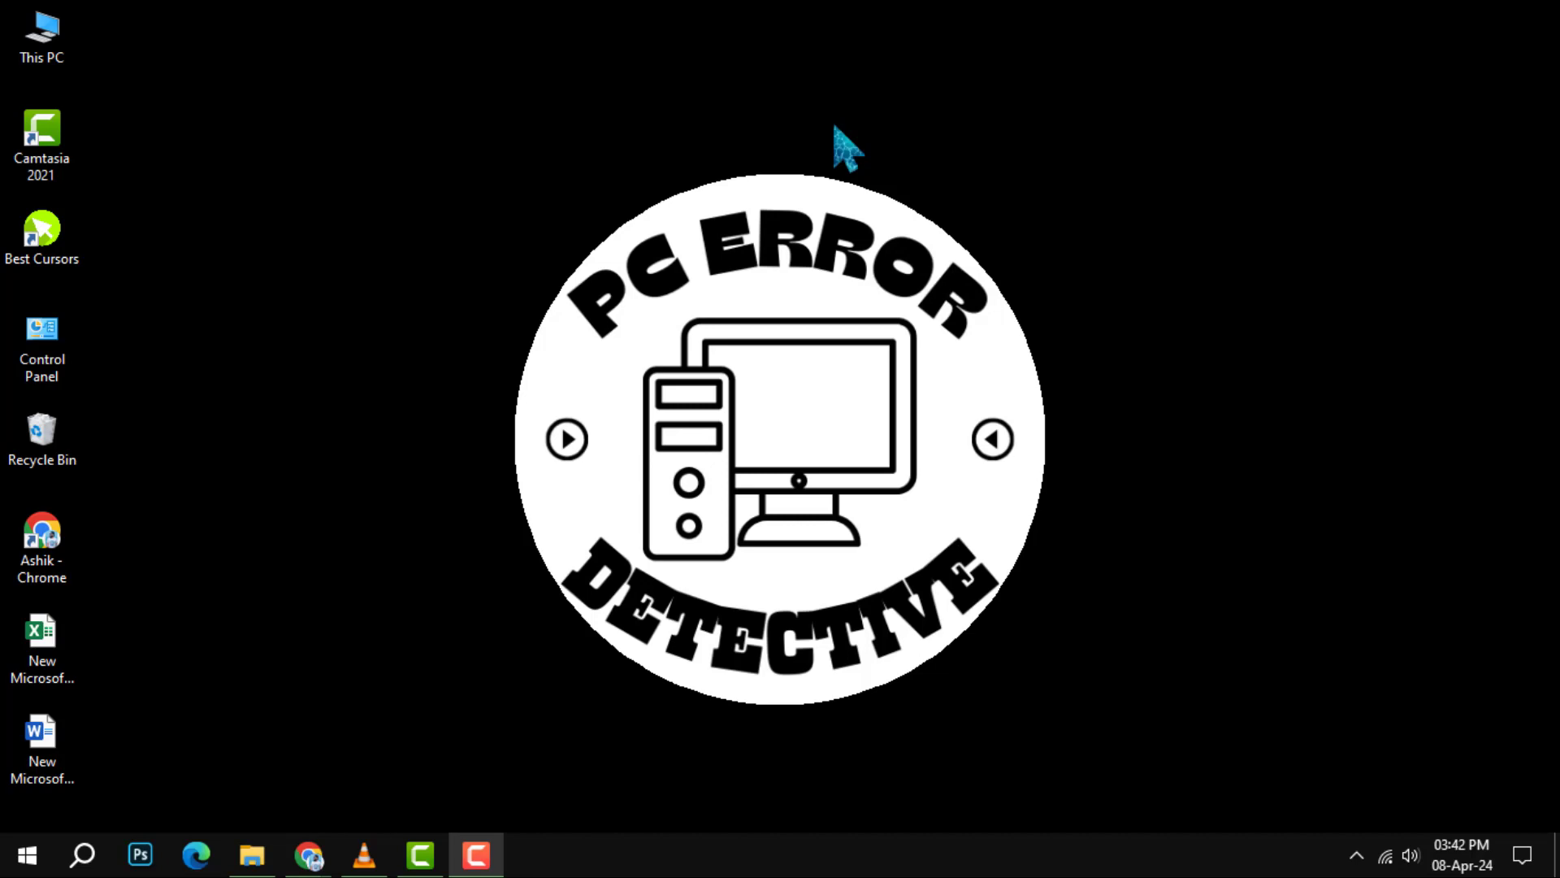
# Step: Launch Chrome from the taskbar with the five media player site tabs loaded
pyautogui.click(308, 853)
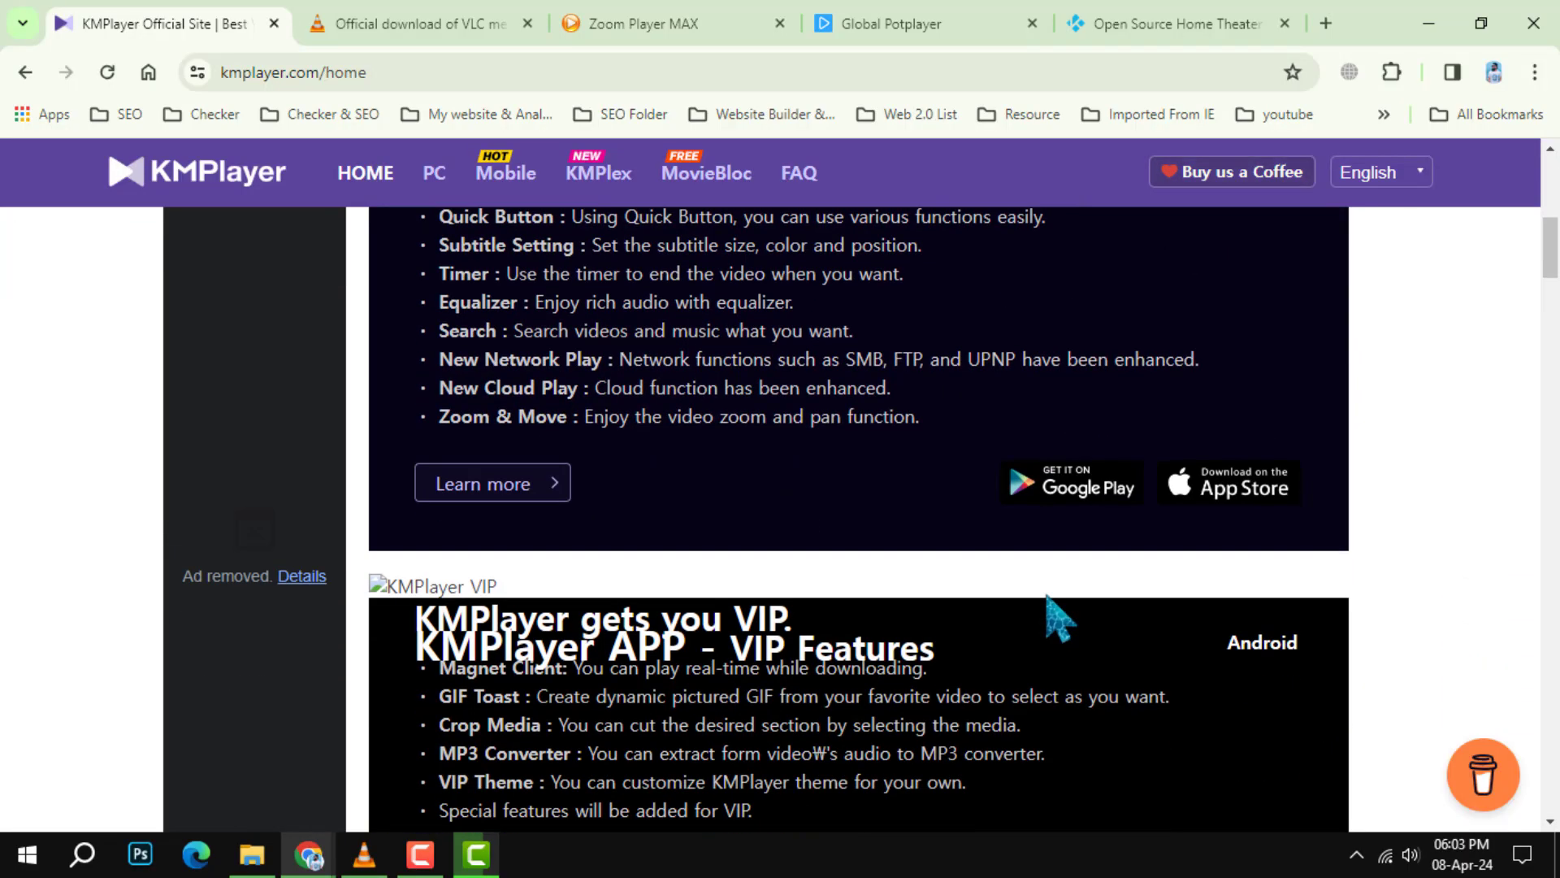
# Step: Scroll through kmplayer.com's Android and PC player sections, then close the KMPlayer tab
pyautogui.scroll(3)
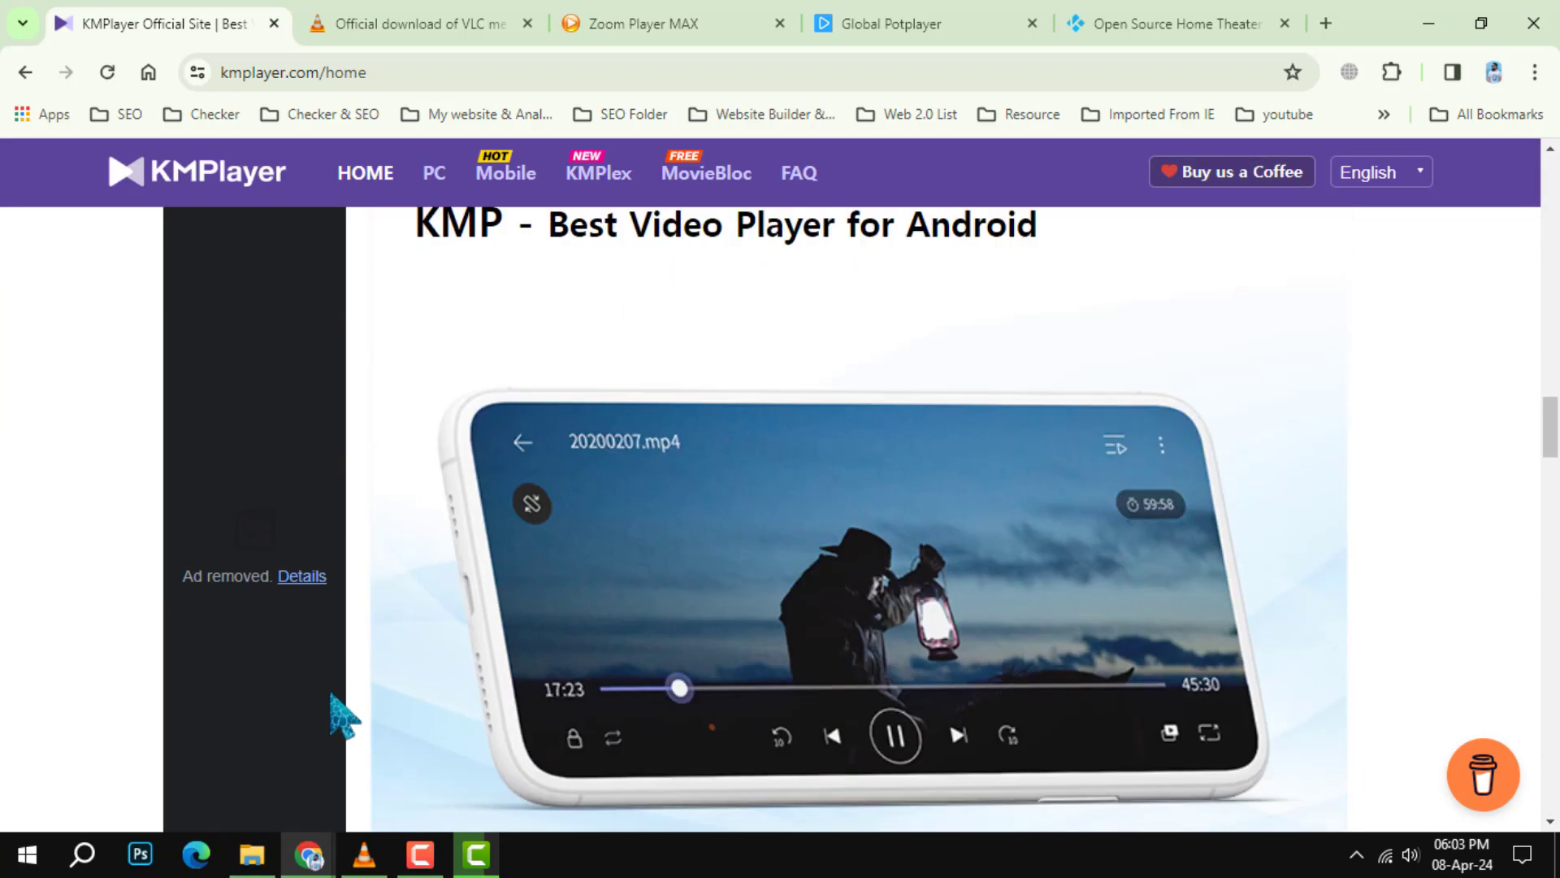
pyautogui.scroll(-3)
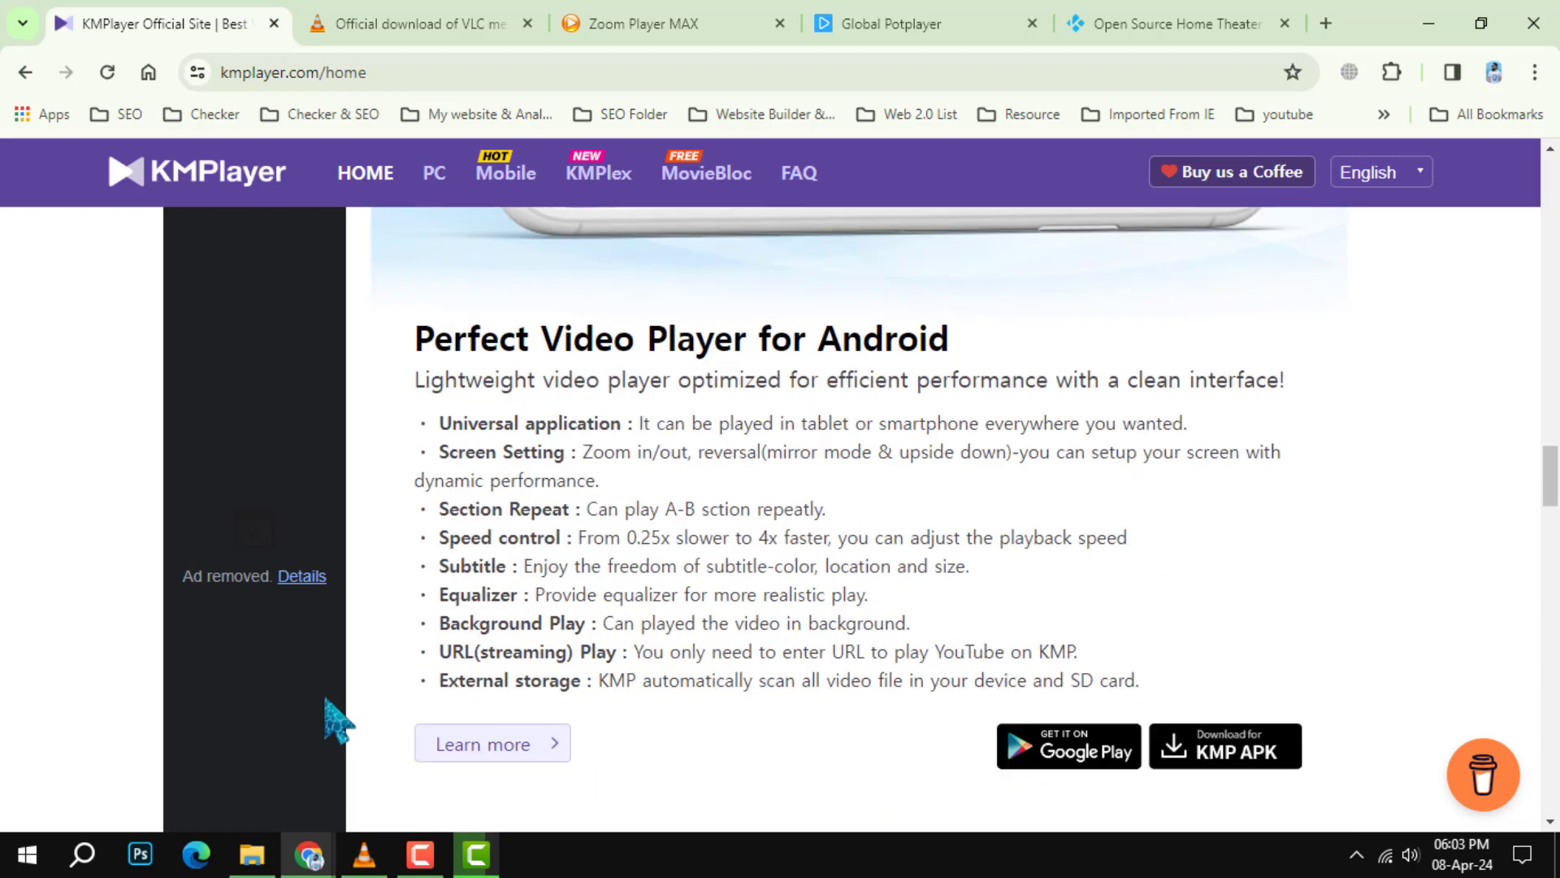
pyautogui.scroll(3)
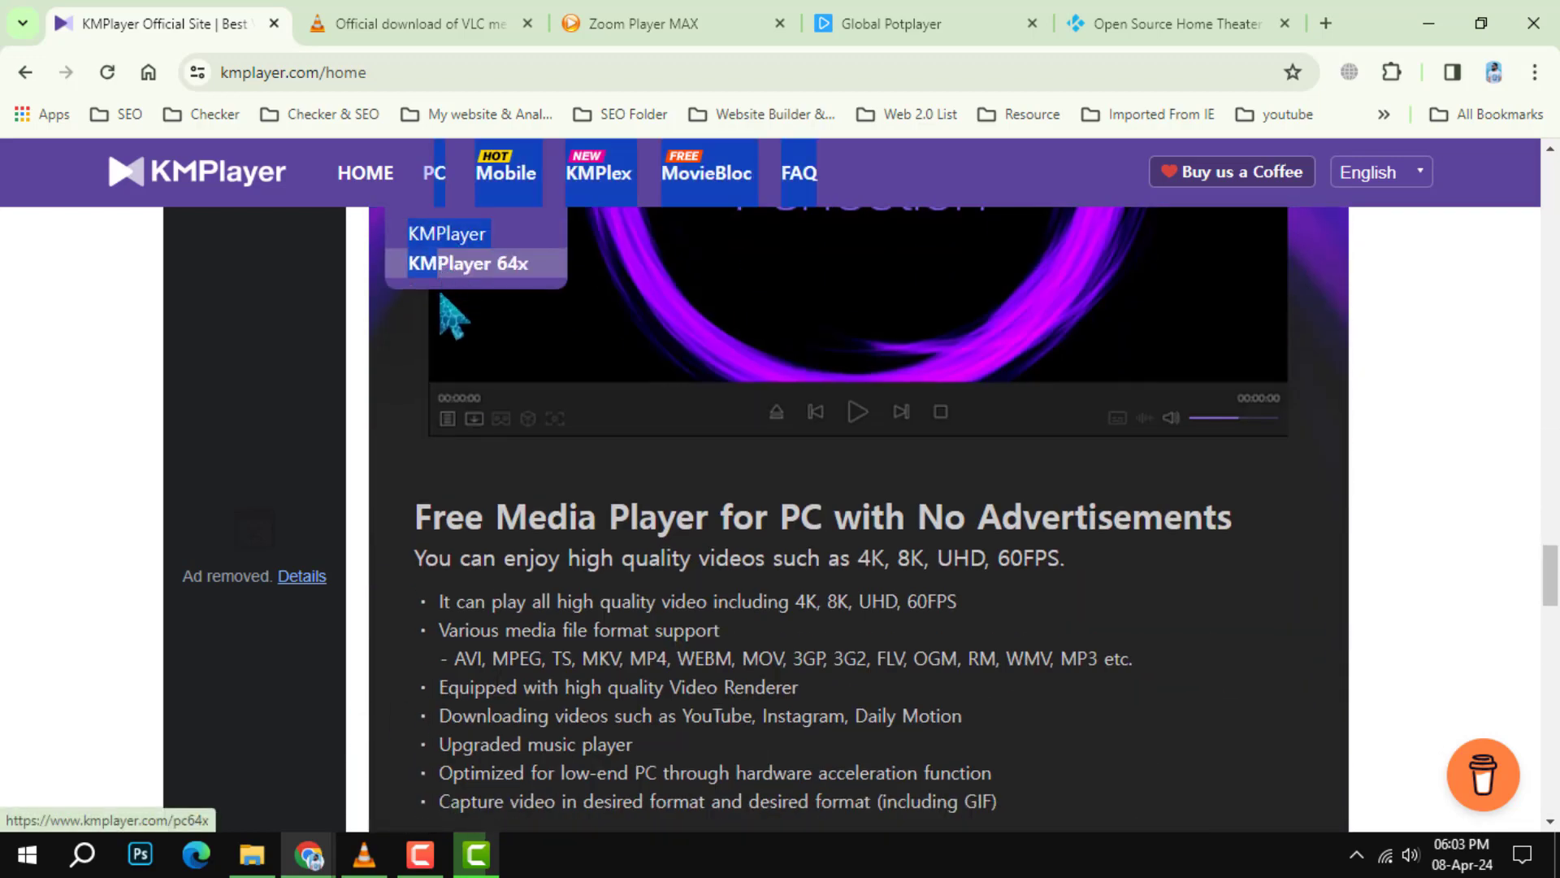
pyautogui.moveTo(900, 622)
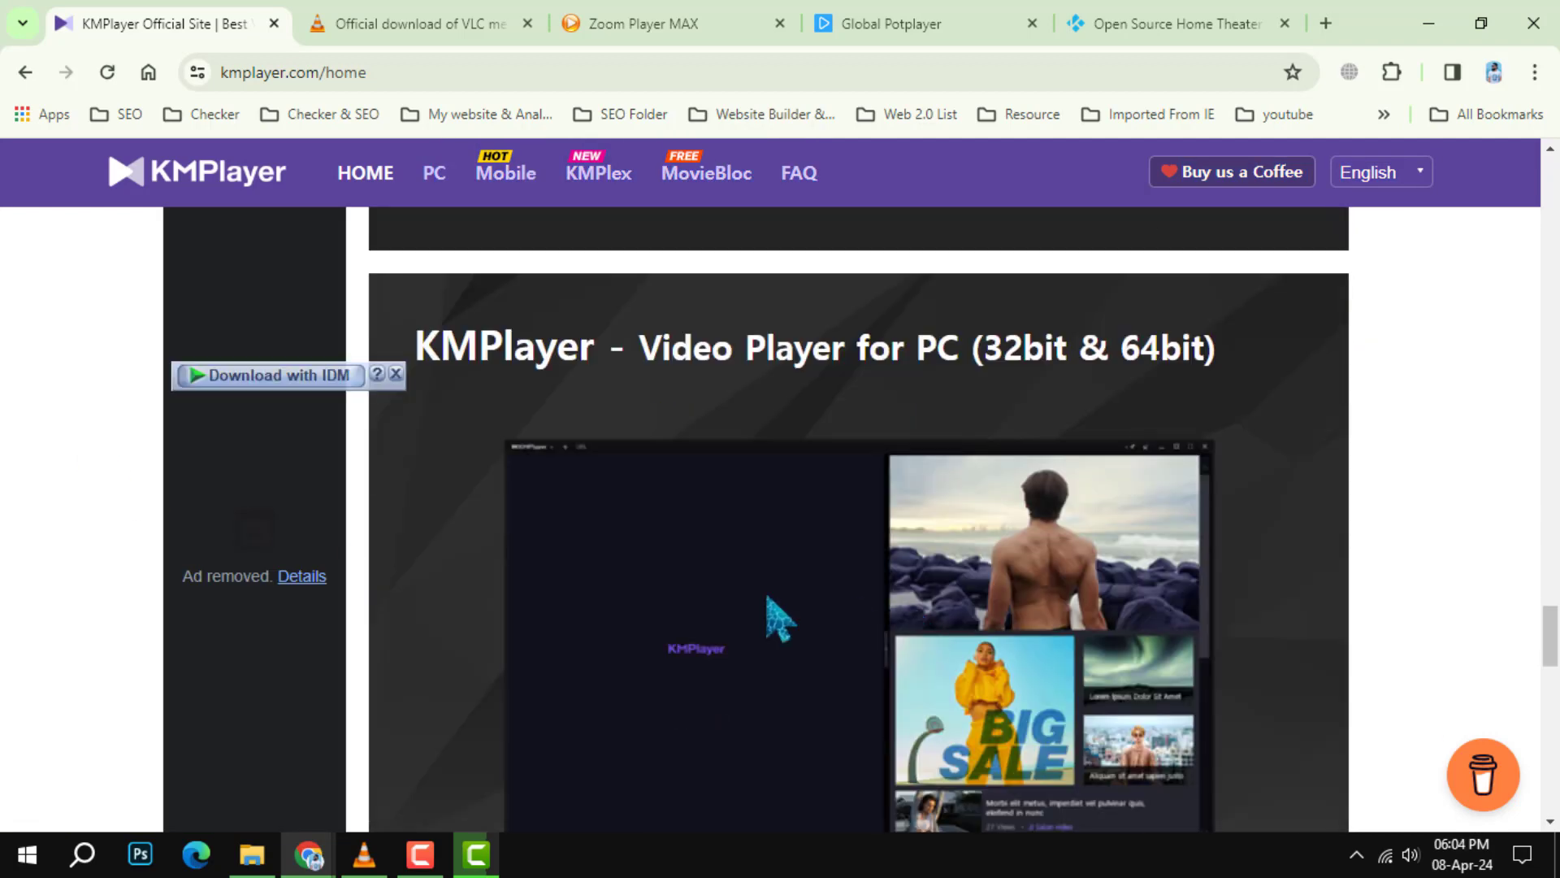
pyautogui.click(418, 23)
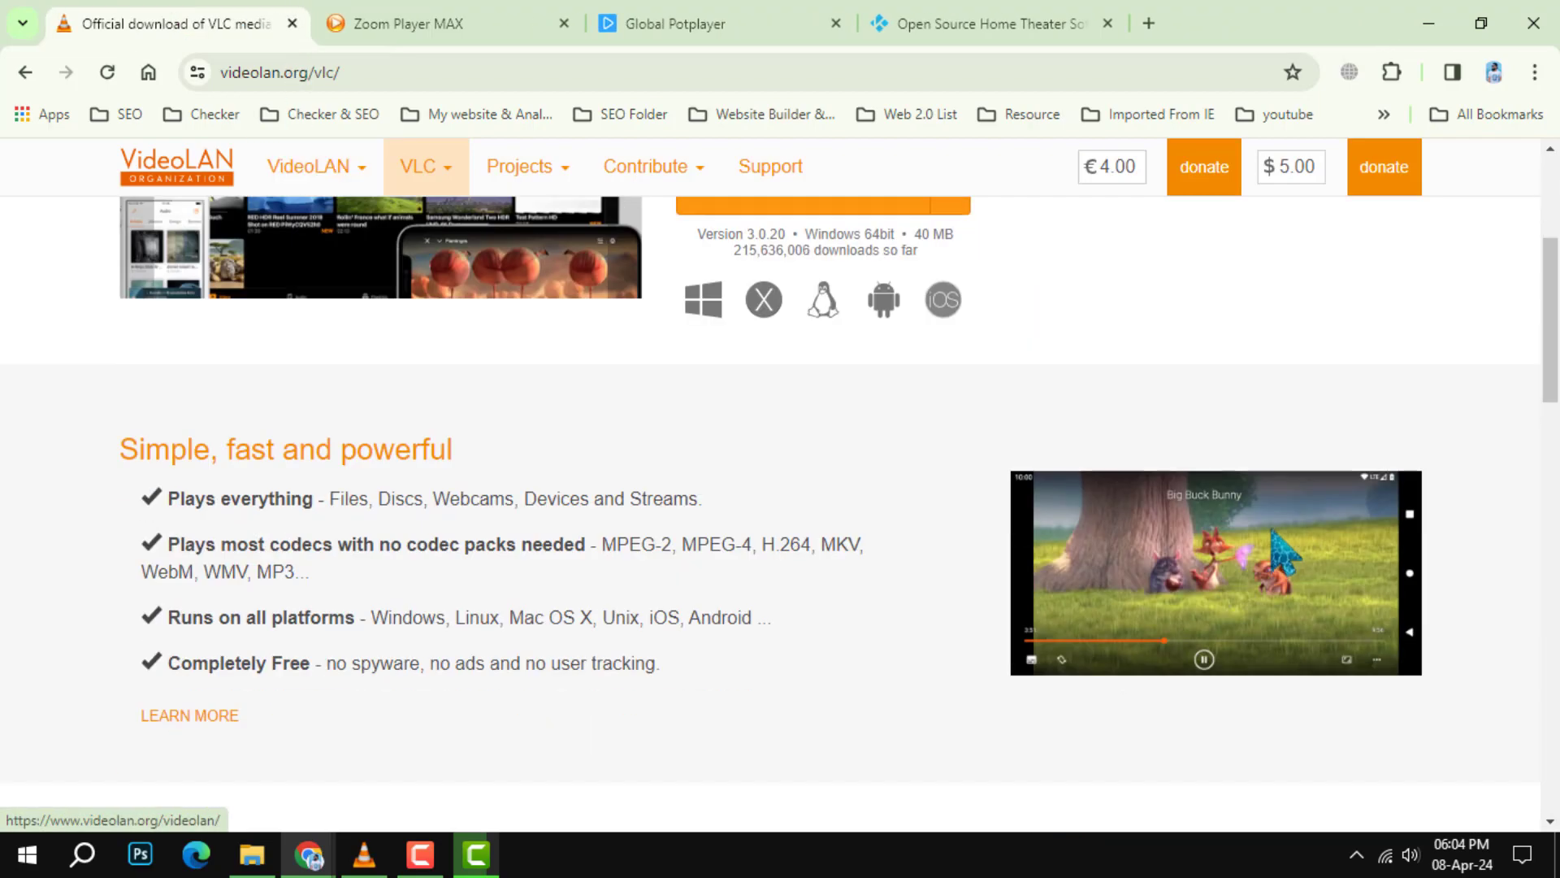
# Step: Scroll videolan.org's VLC features, screenshots and downloads, then switch to the Zoom Player MAX tab
pyautogui.scroll(-3)
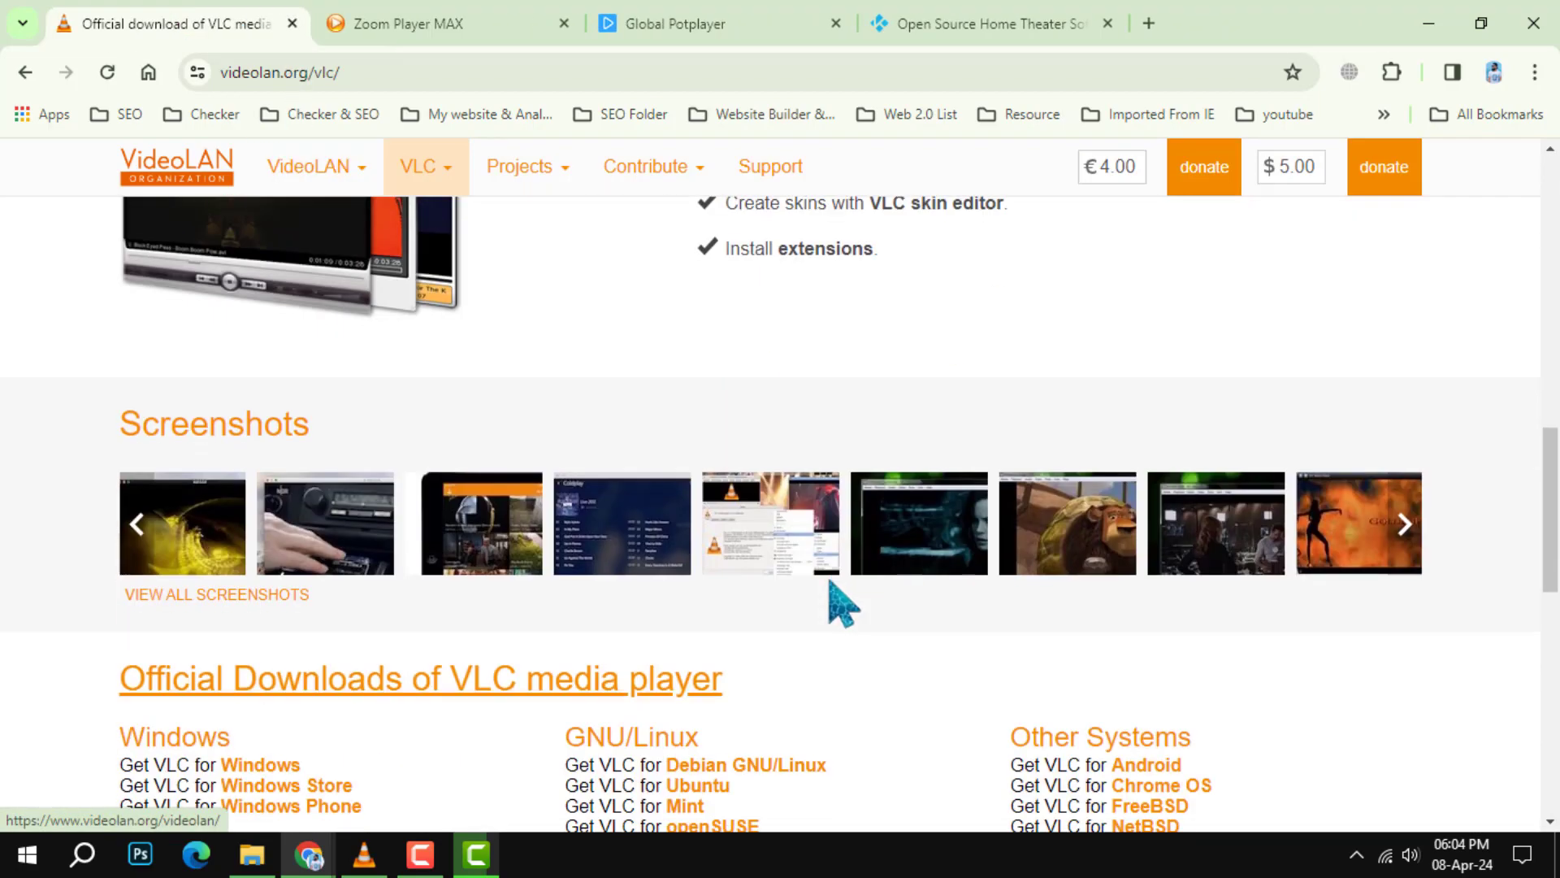
pyautogui.scroll(-3)
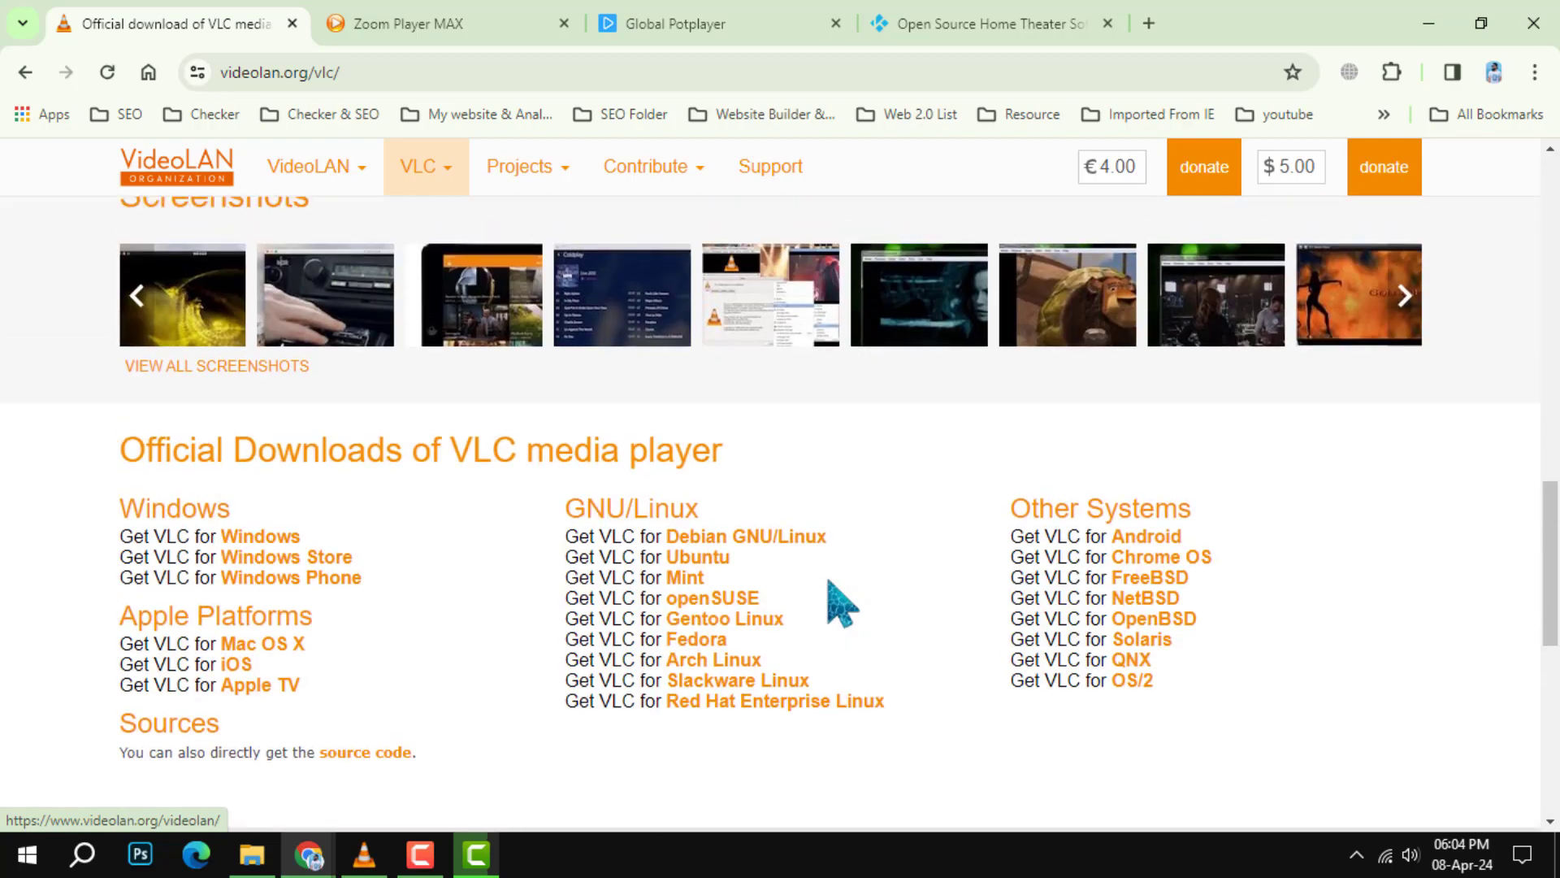
pyautogui.scroll(3)
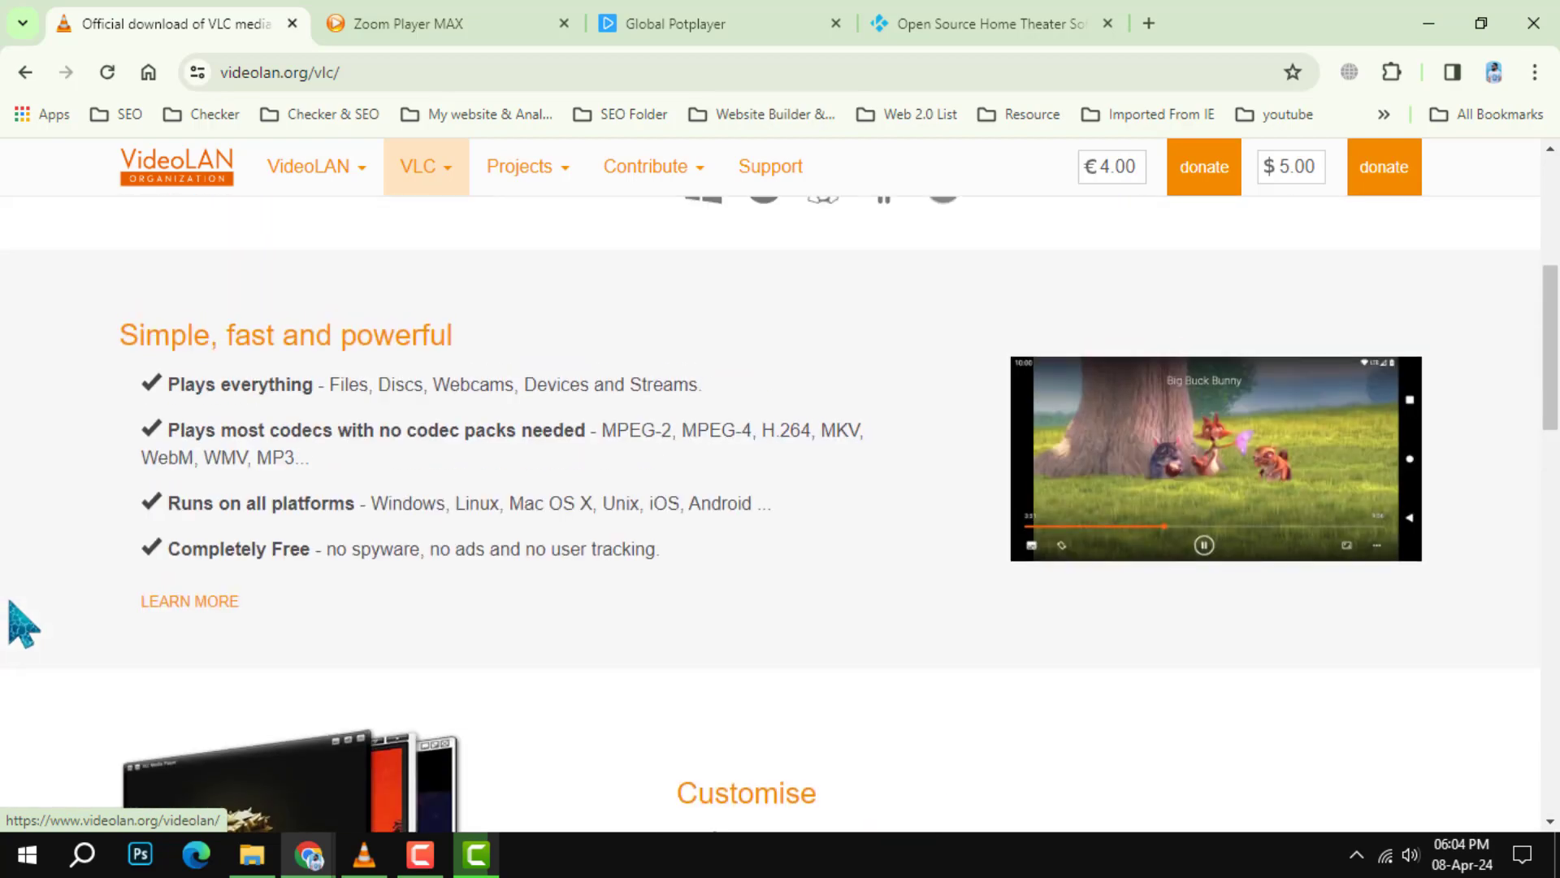
pyautogui.scroll(3)
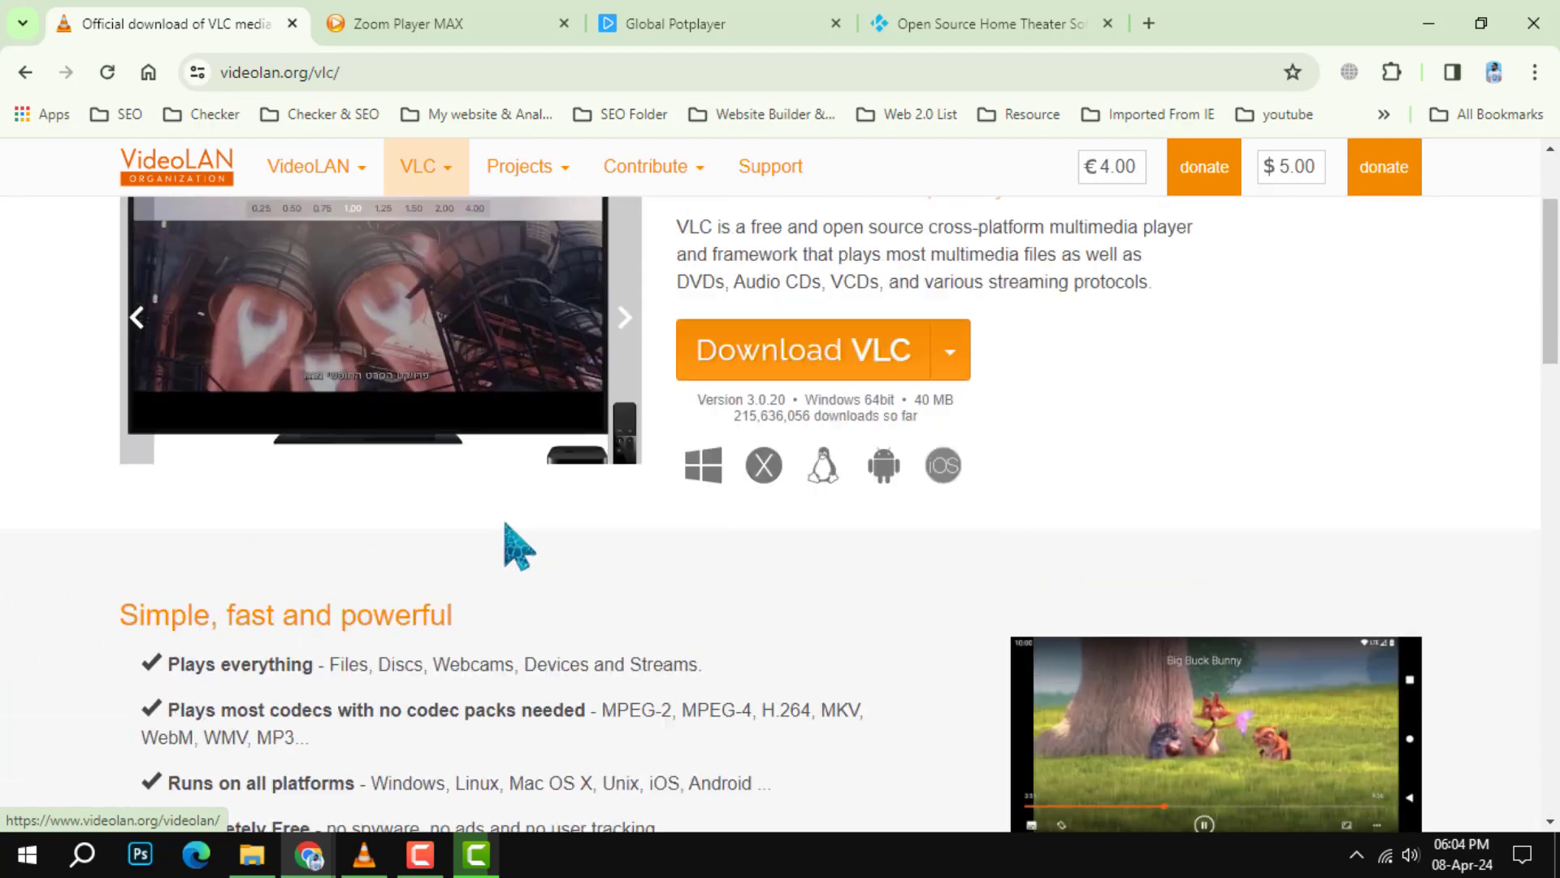
pyautogui.click(427, 22)
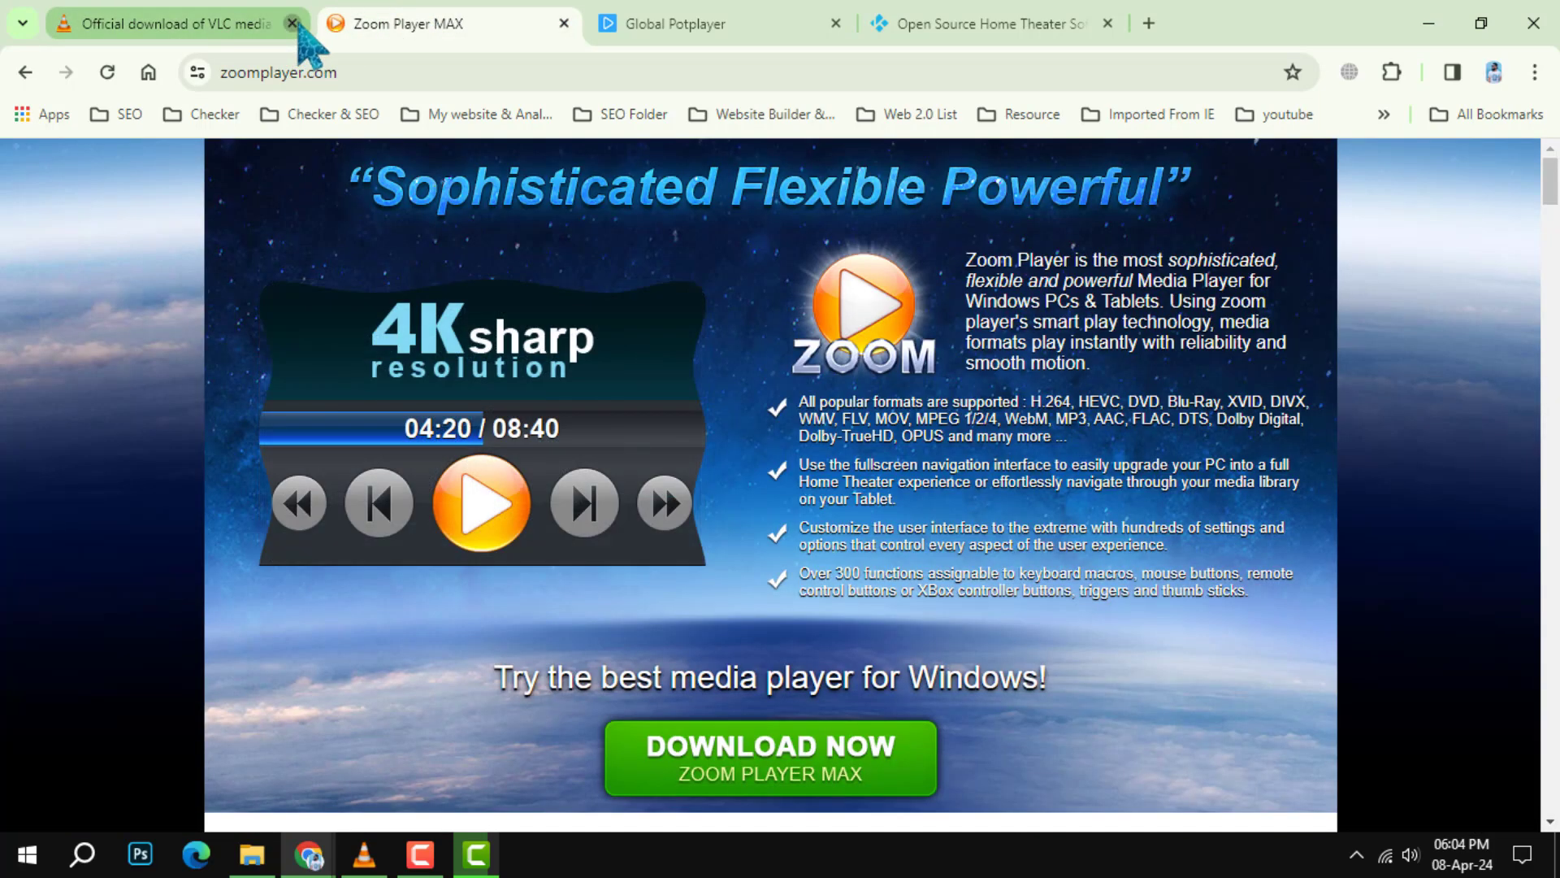
# Step: Close the VLC tab and scroll zoomplayer.com down into its Quick Usage Guide playlist controls
pyautogui.click(293, 23)
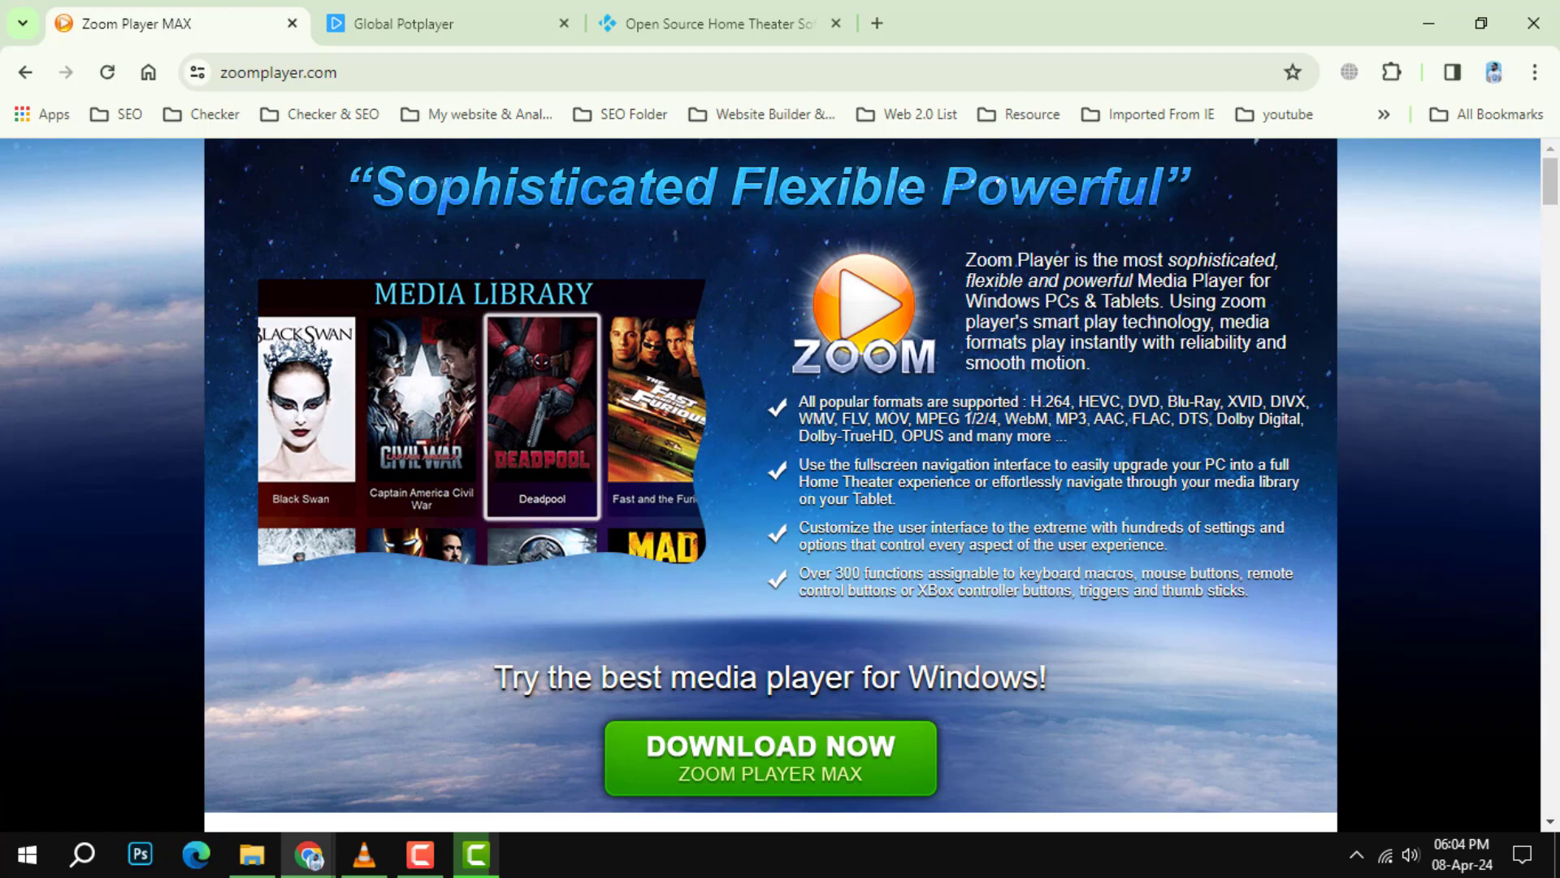
pyautogui.scroll(-3)
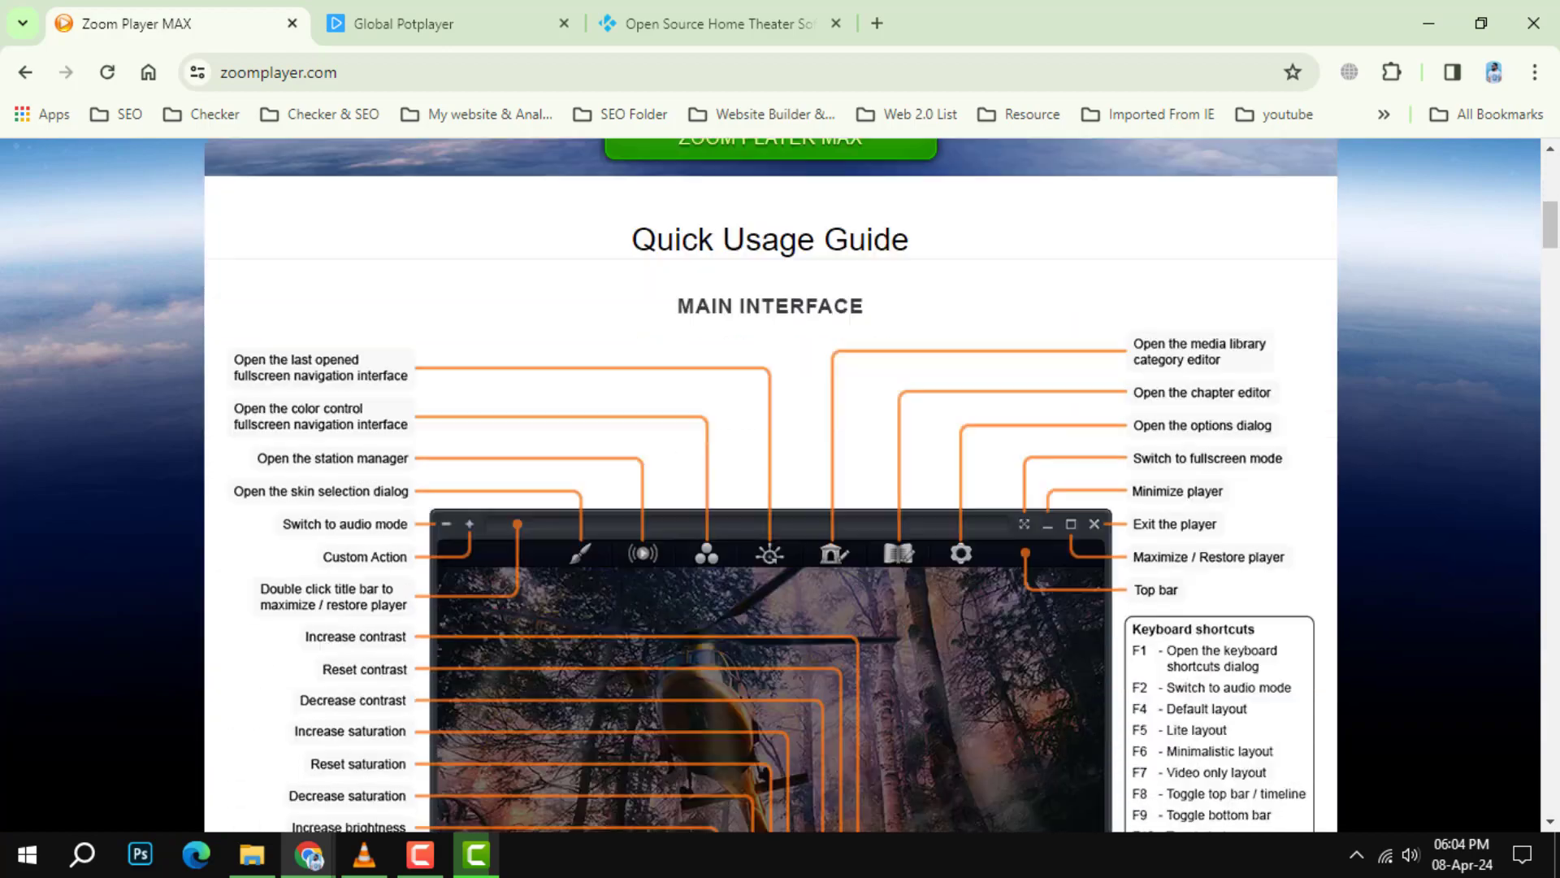
pyautogui.scroll(-3)
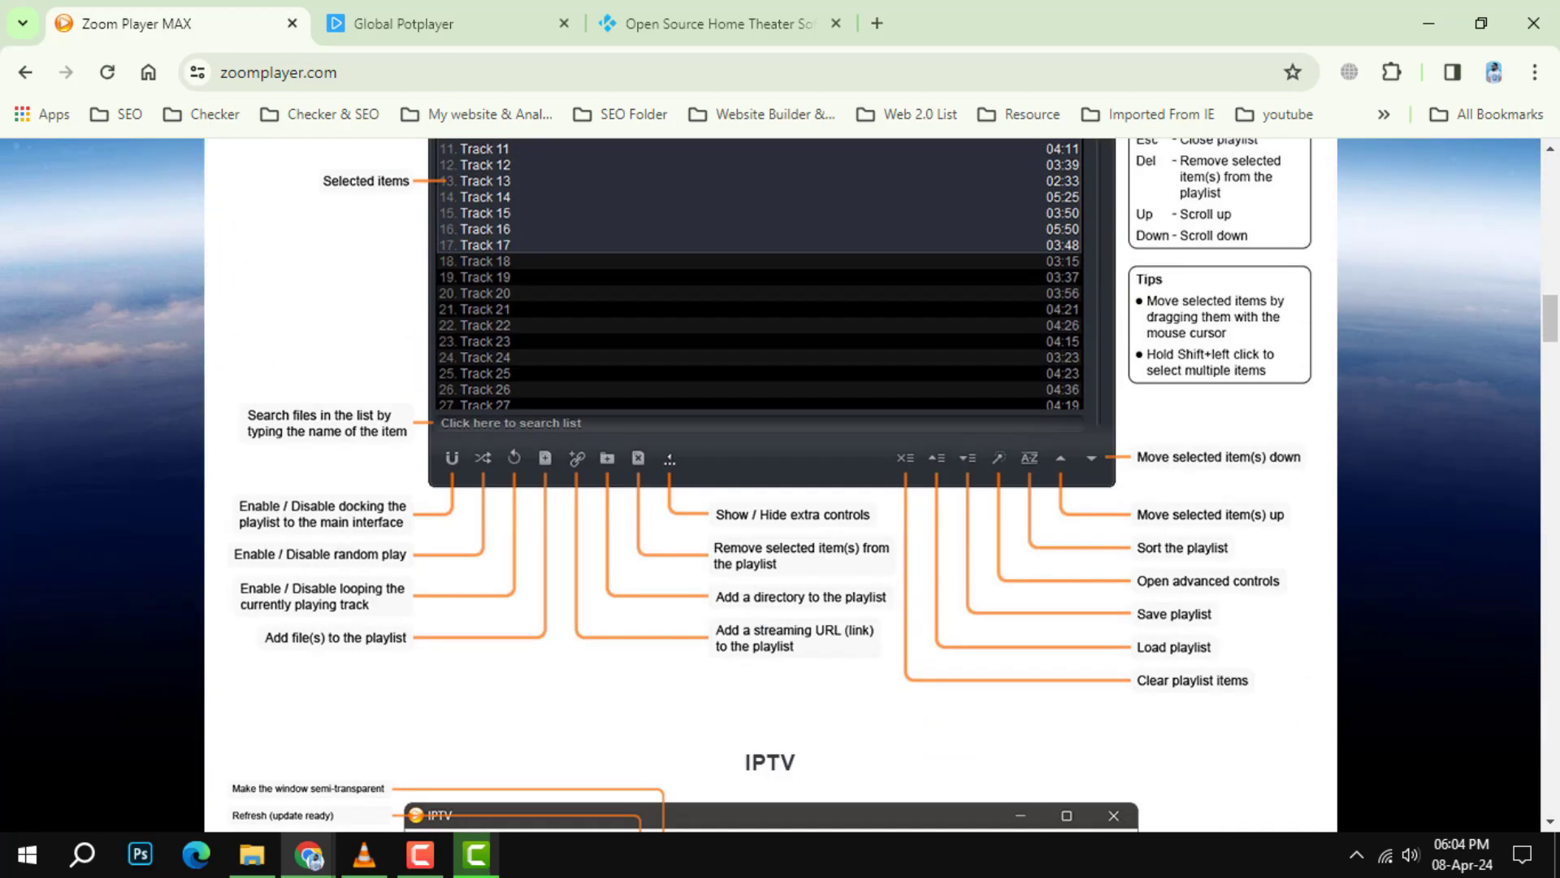
# Step: Switch to potplayer.daum.net, close the Zoom Player tab, and scroll to the More Advanced Features footer
pyautogui.click(436, 23)
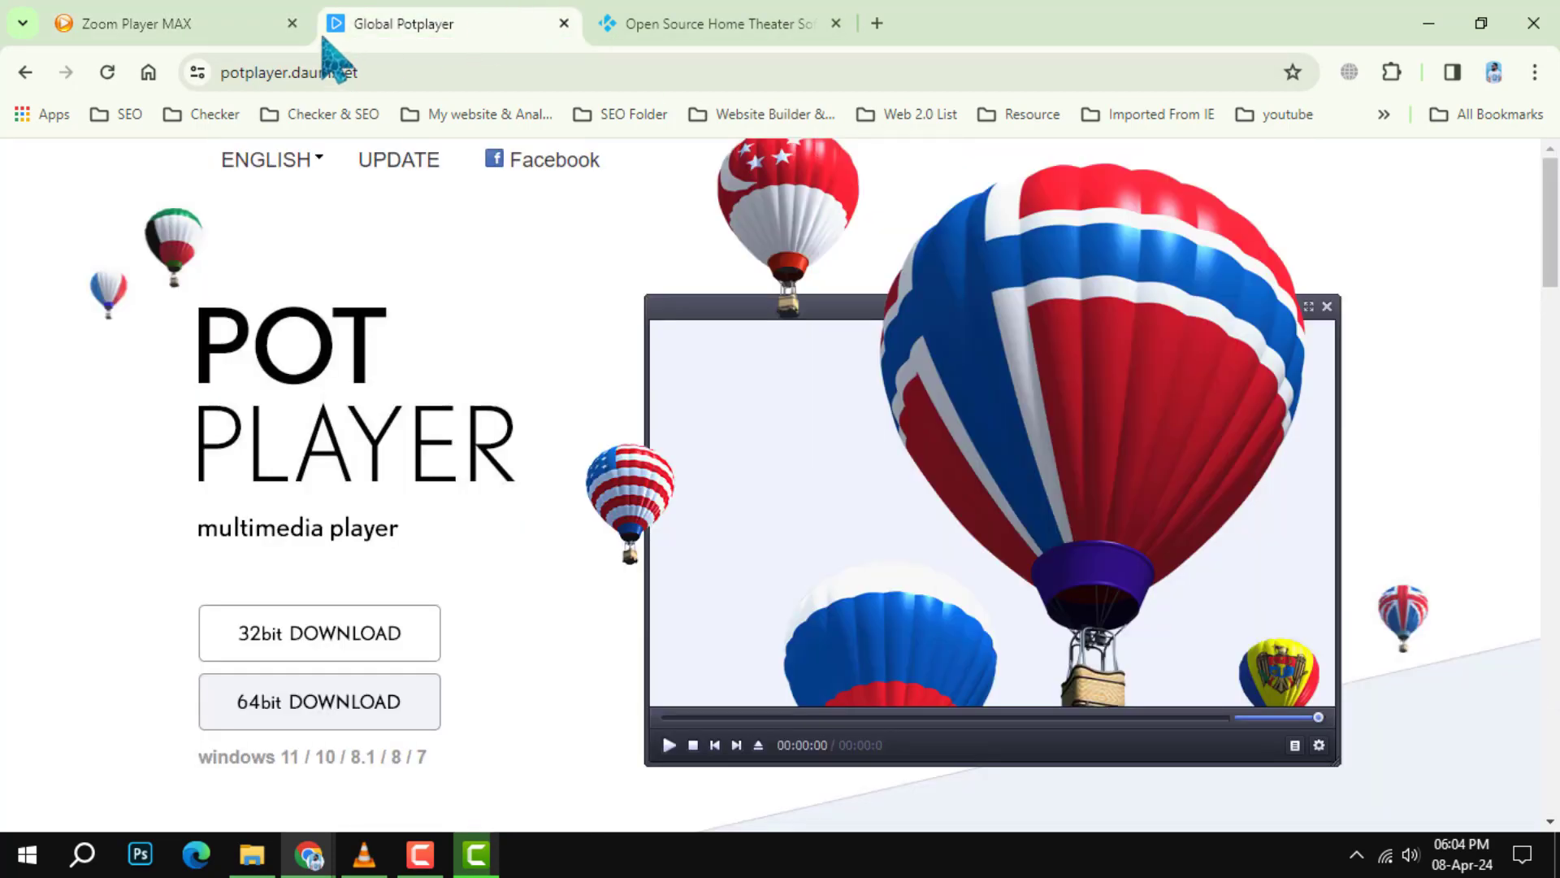
pyautogui.click(291, 23)
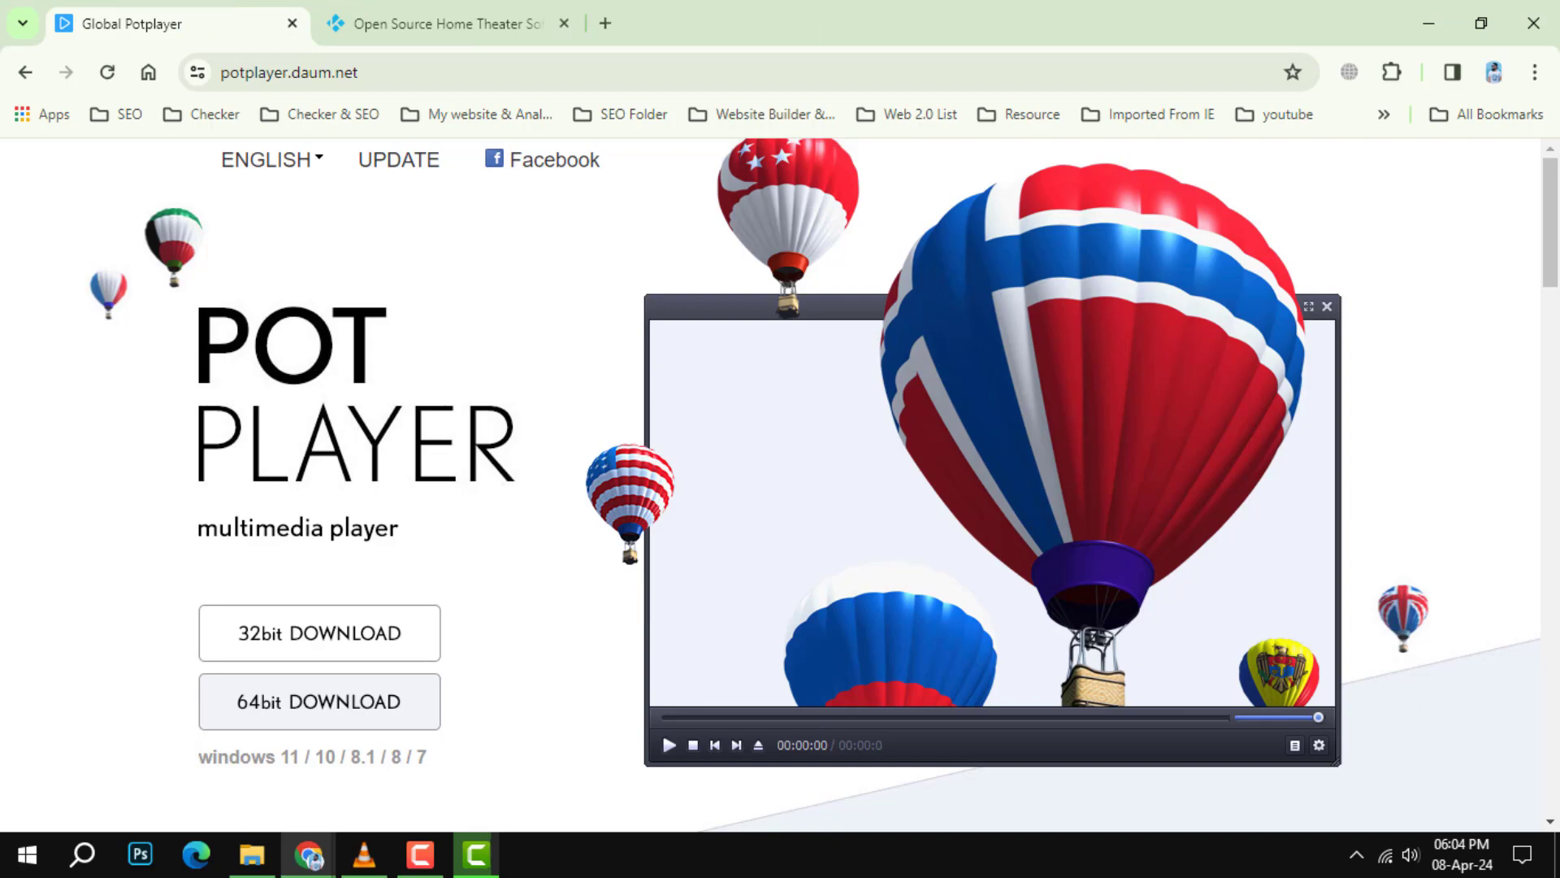
pyautogui.scroll(-3)
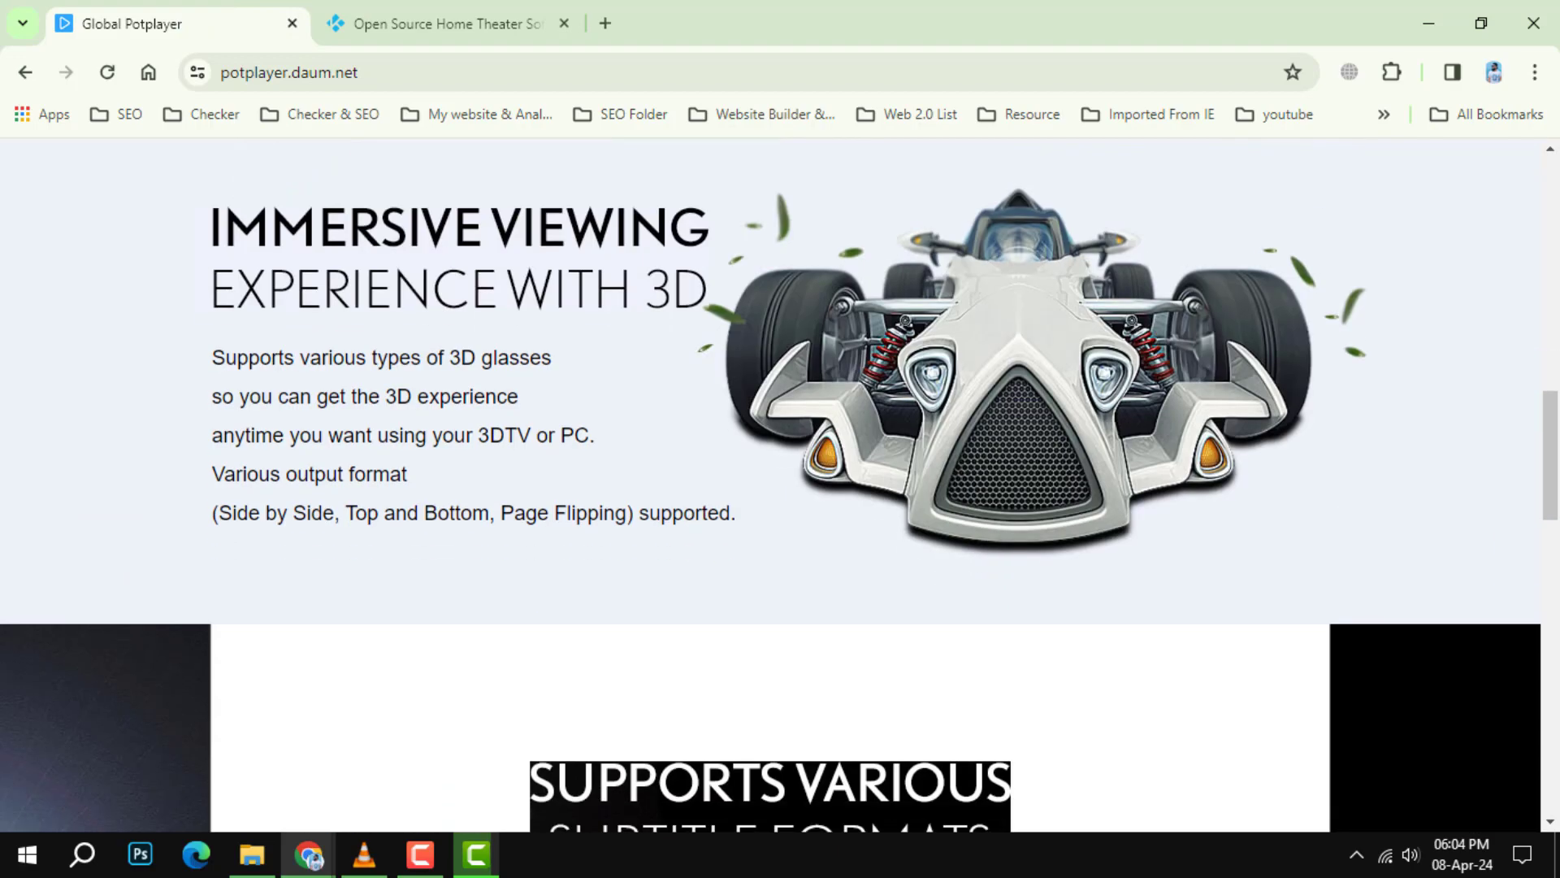
pyautogui.scroll(-3)
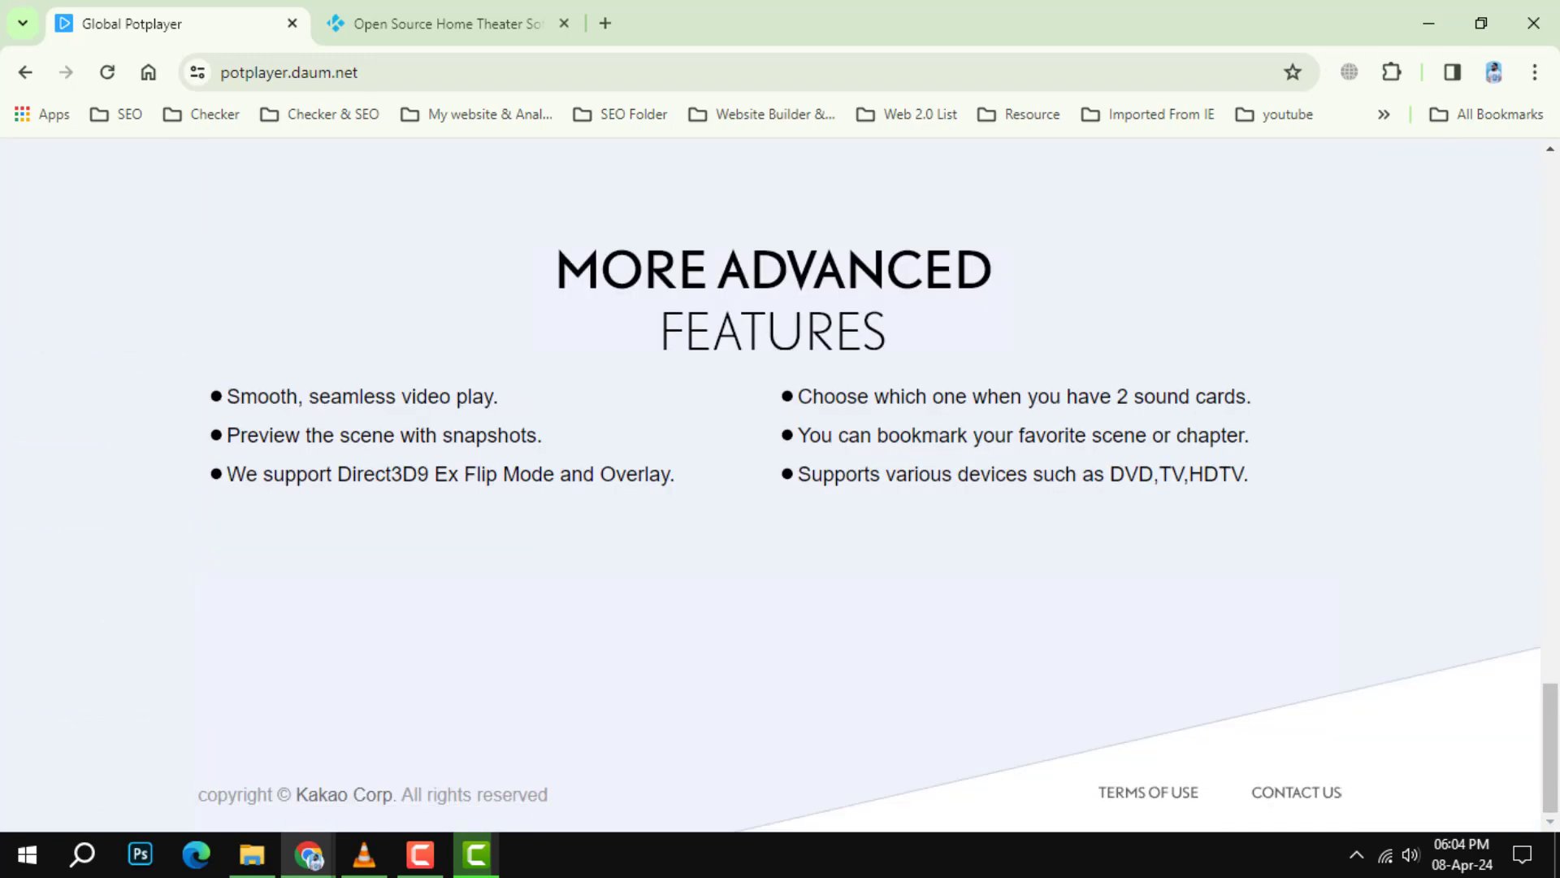
# Step: Switch to kodi.tv, close the PotPlayer tab, and scroll to the 'But wait, there's more!' section
pyautogui.click(442, 23)
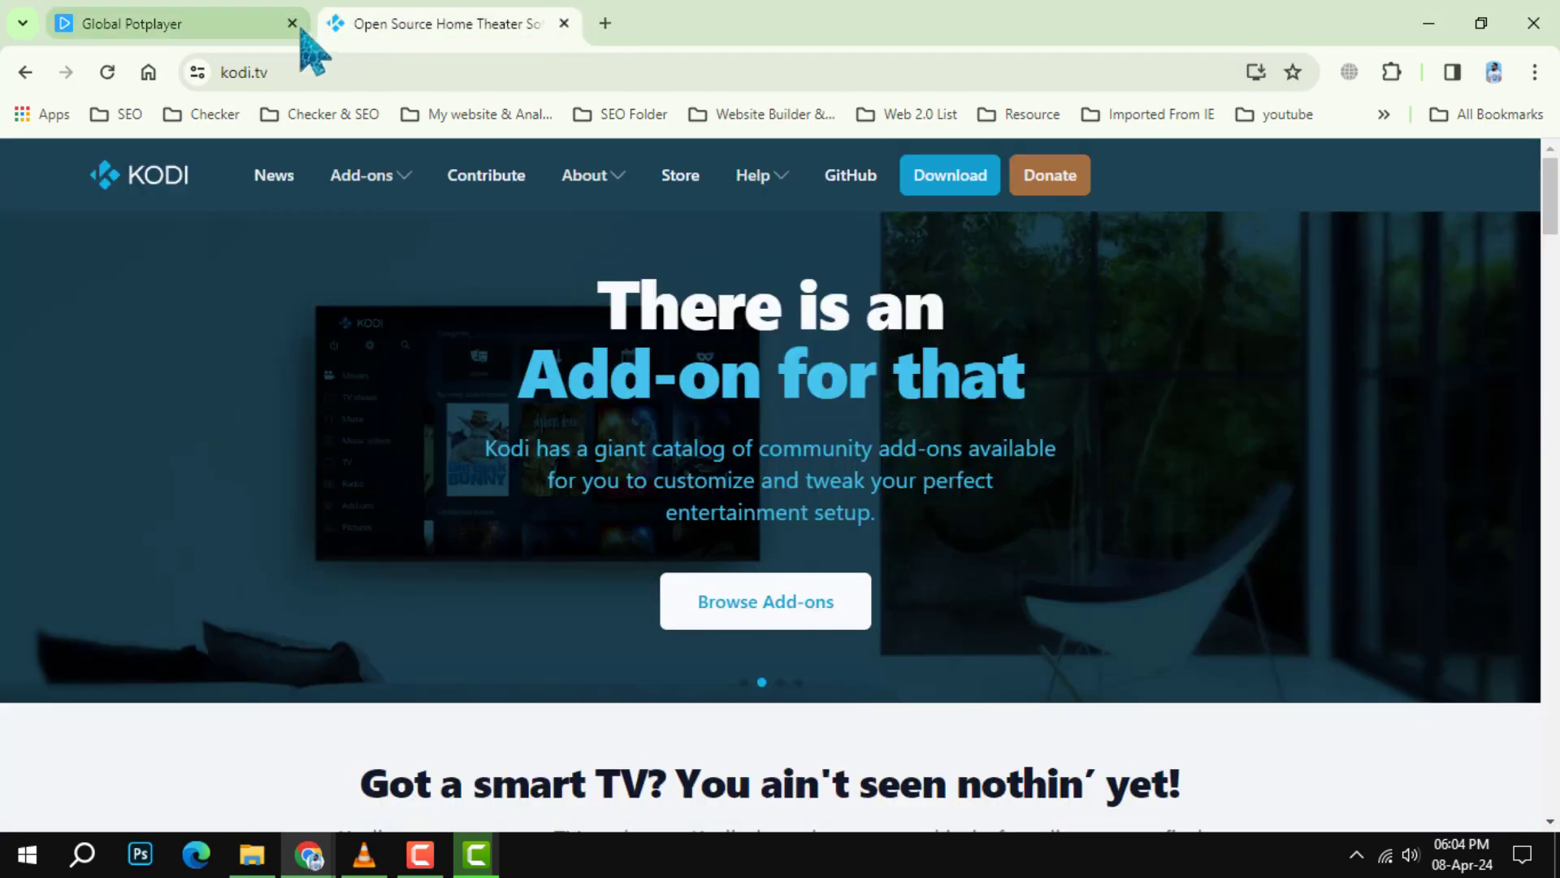
pyautogui.click(292, 23)
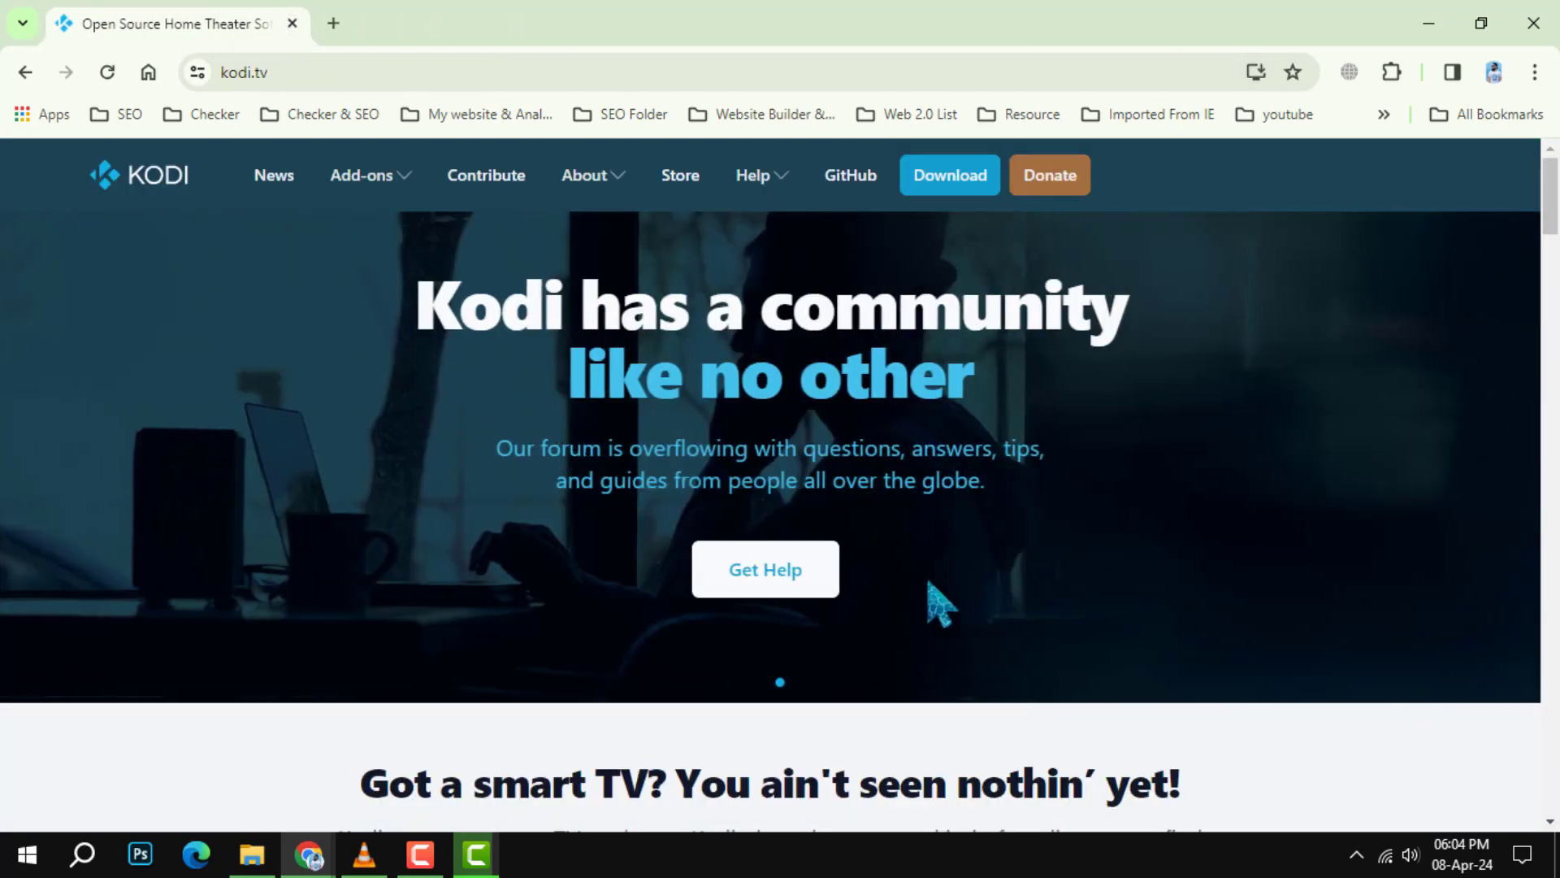
pyautogui.scroll(-3)
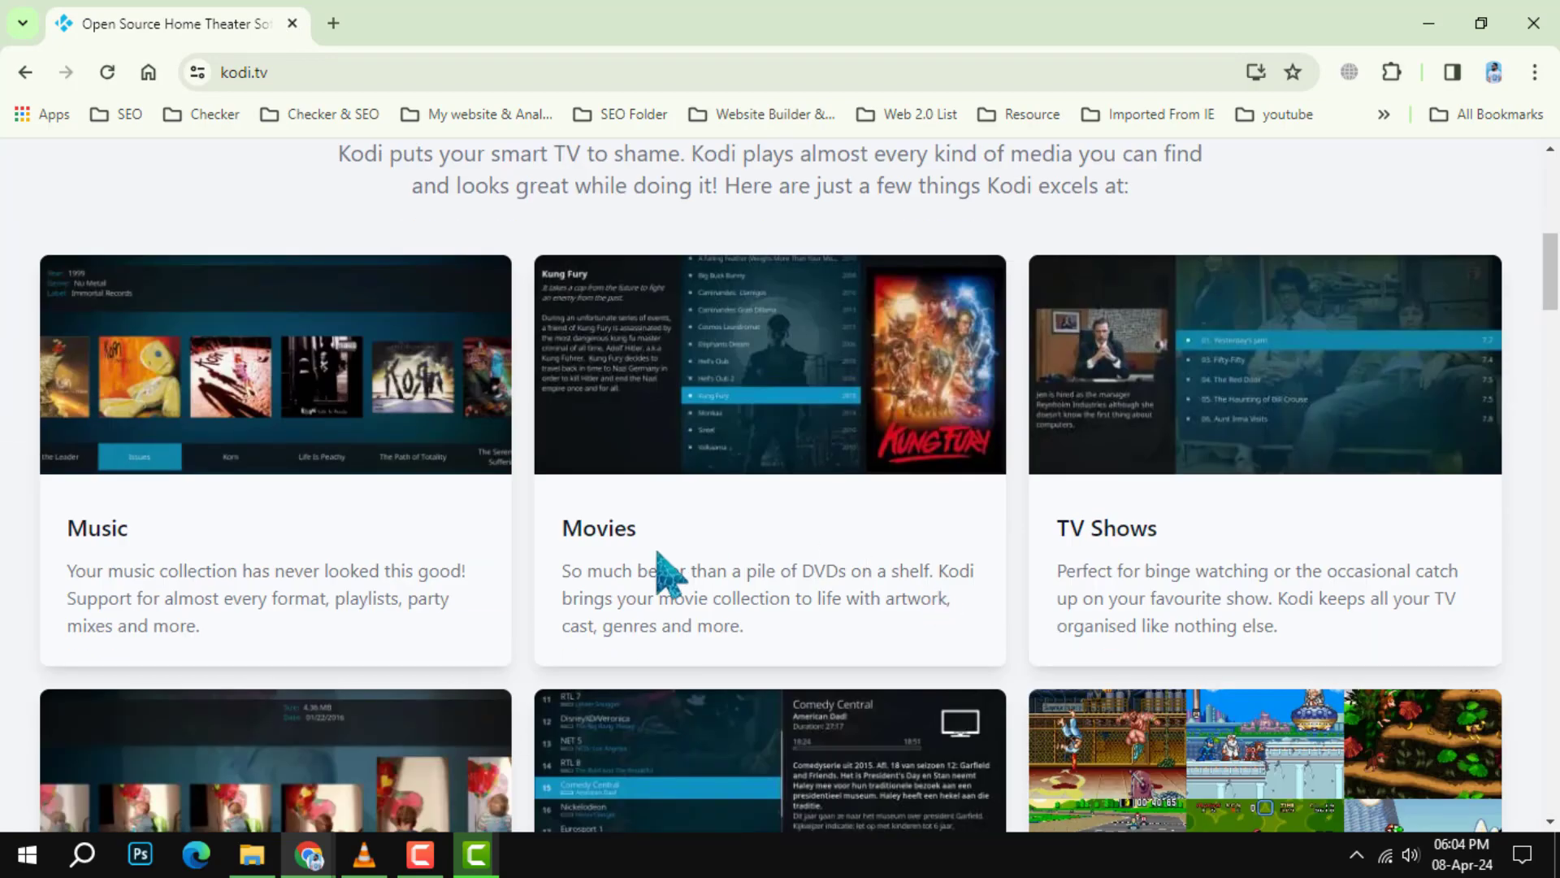
pyautogui.scroll(-3)
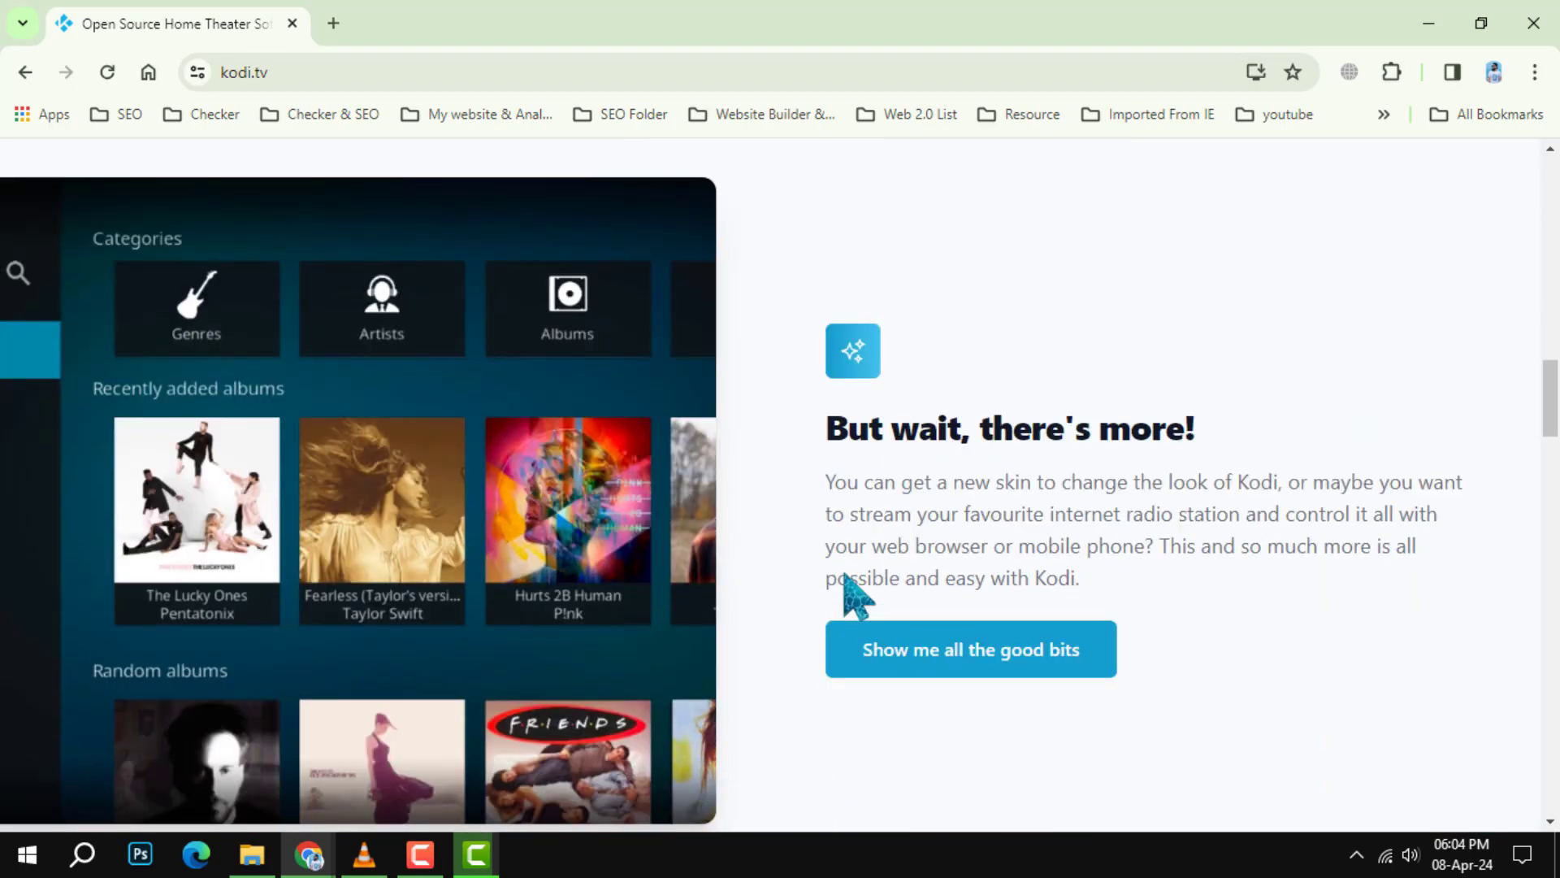